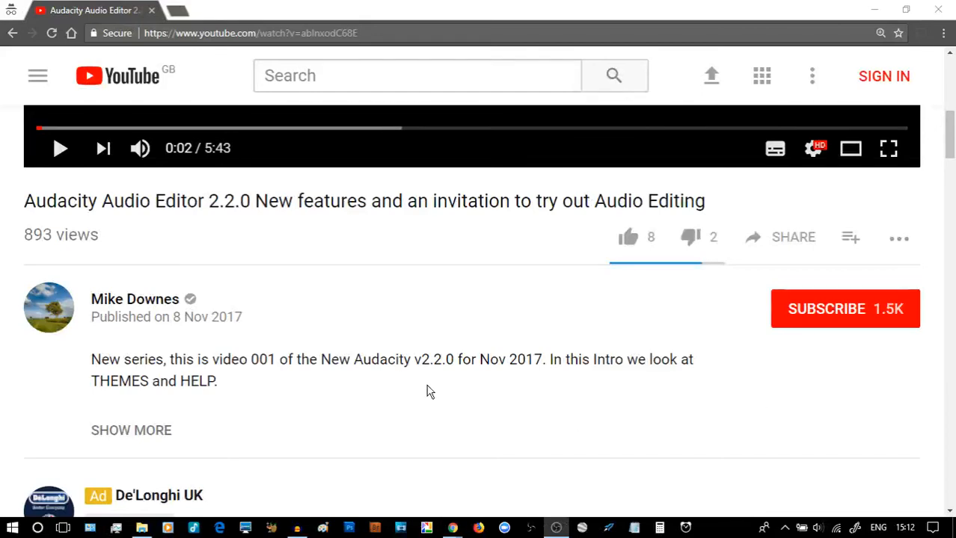
mouse_move(361, 342)
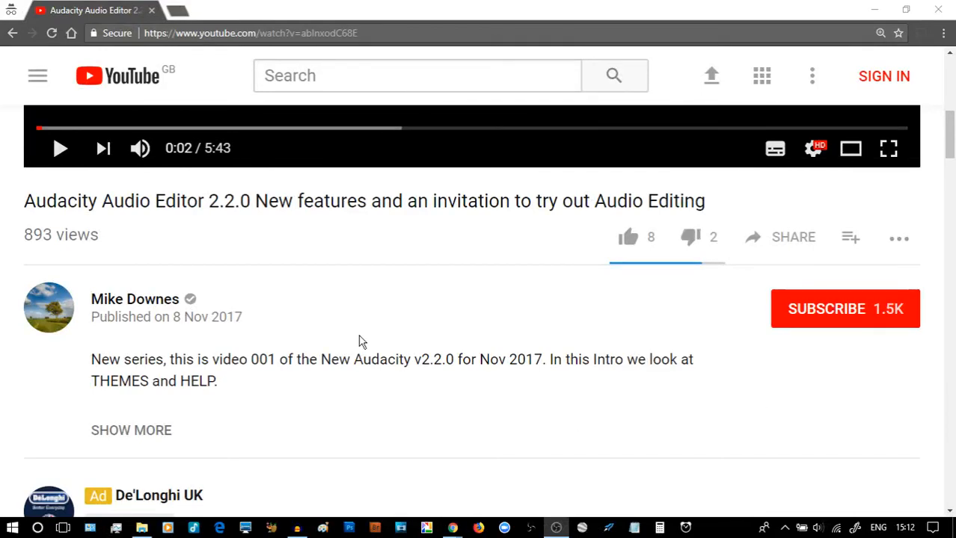
mouse_move(850, 178)
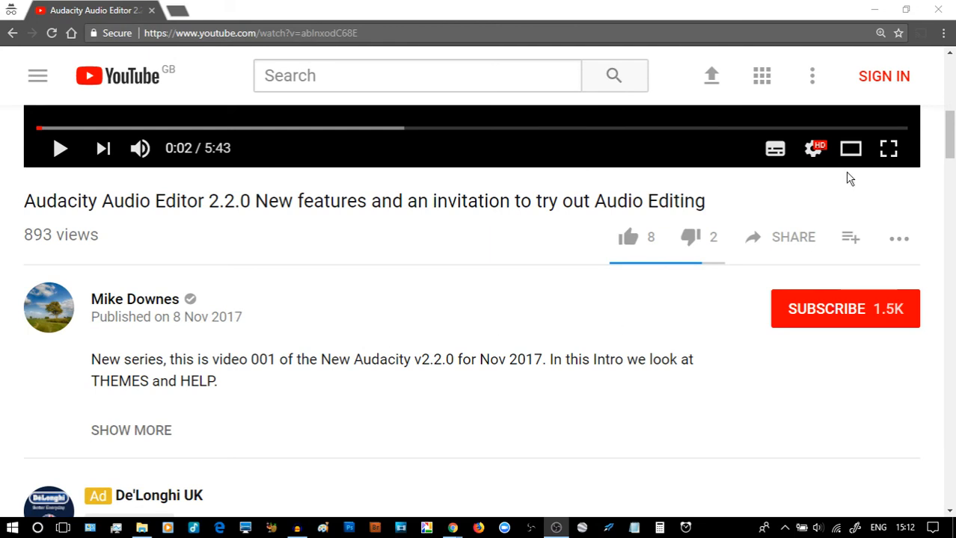
Step: Scroll the Audacity 2.2.0 video page down to the comments about recording continuing existing audio
scroll(down, 3)
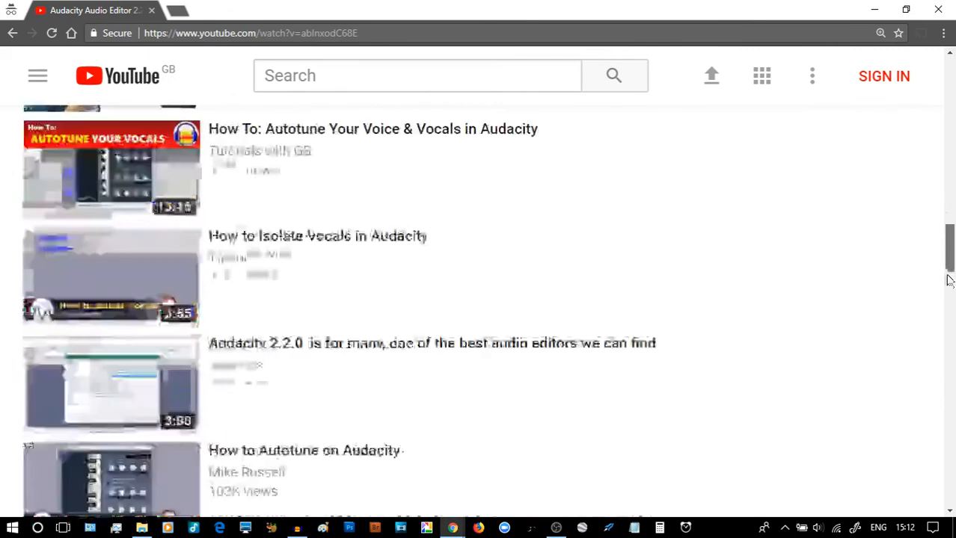
scroll(down, 3)
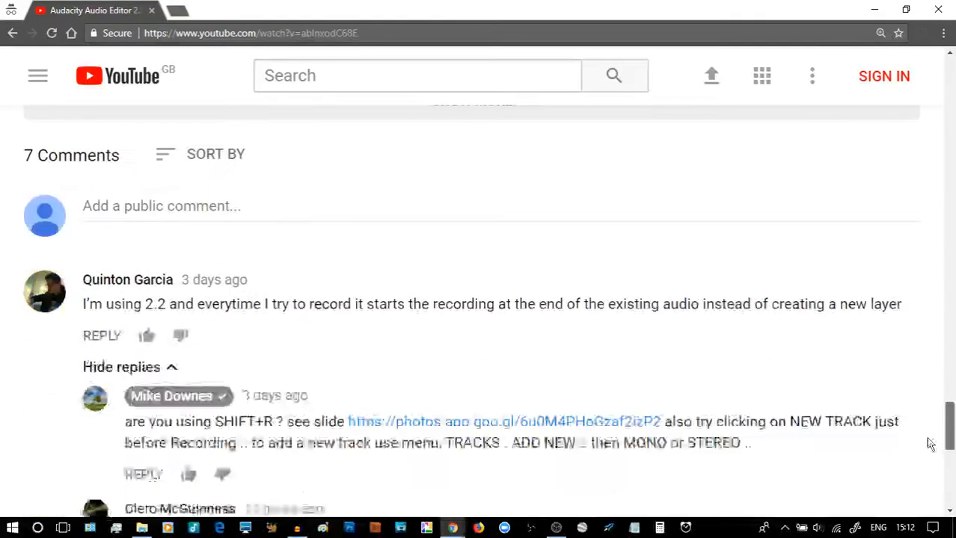
scroll(down, 3)
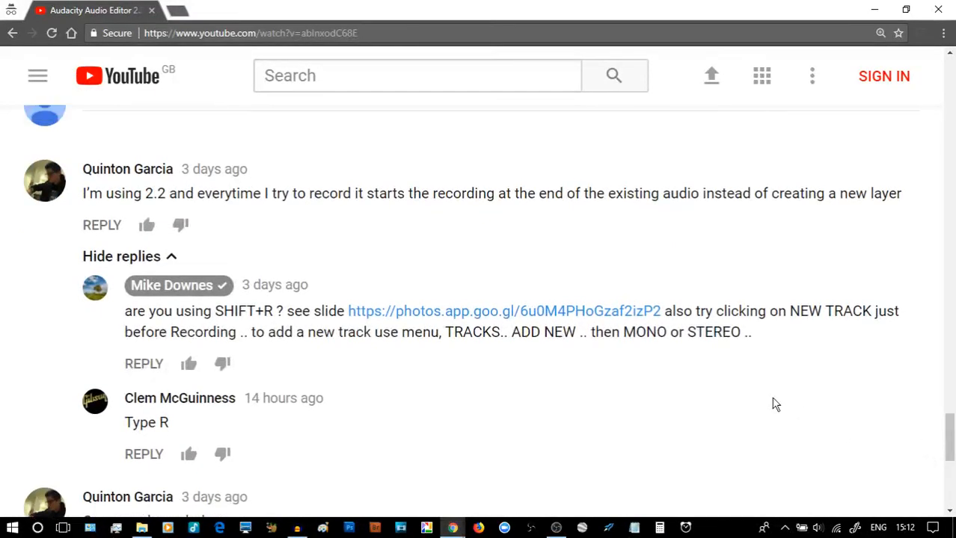
mouse_move(177, 224)
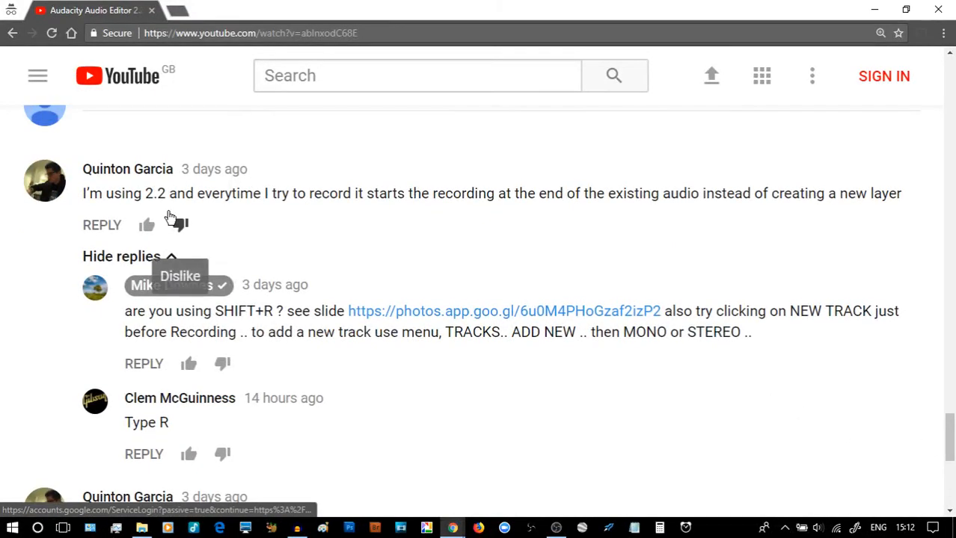
mouse_move(411, 214)
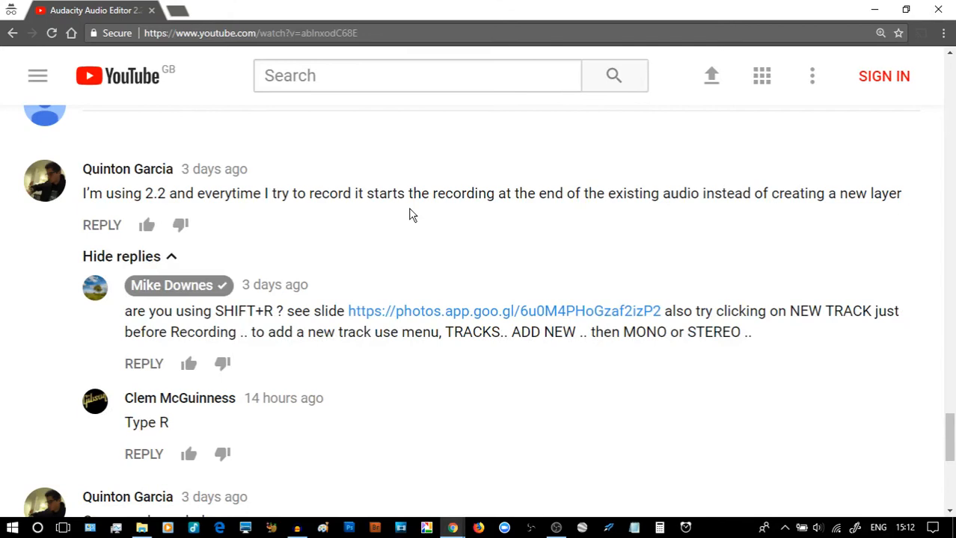
mouse_move(560, 222)
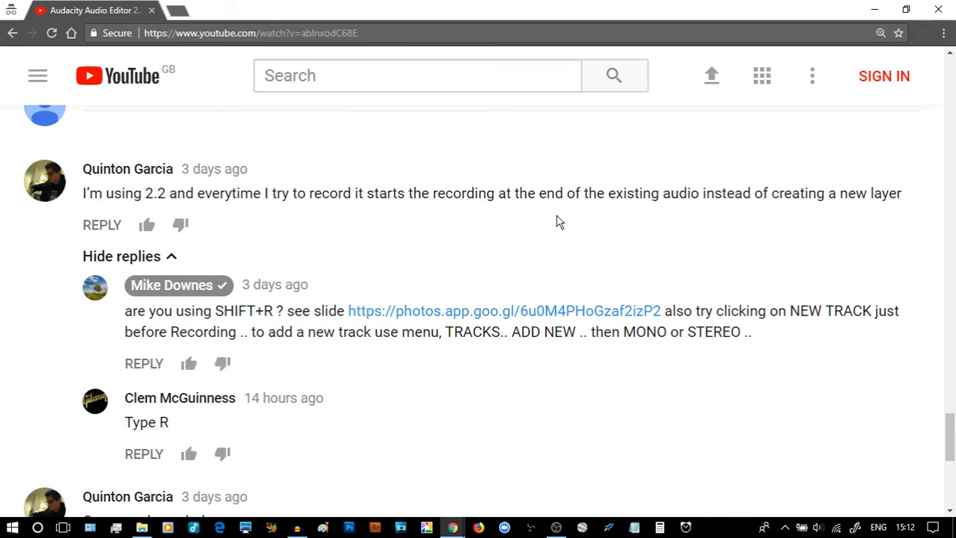
Step: Scroll to the reply recommending Preferences > Recording 'Always record on a new track', then deselect it
scroll(down, 3)
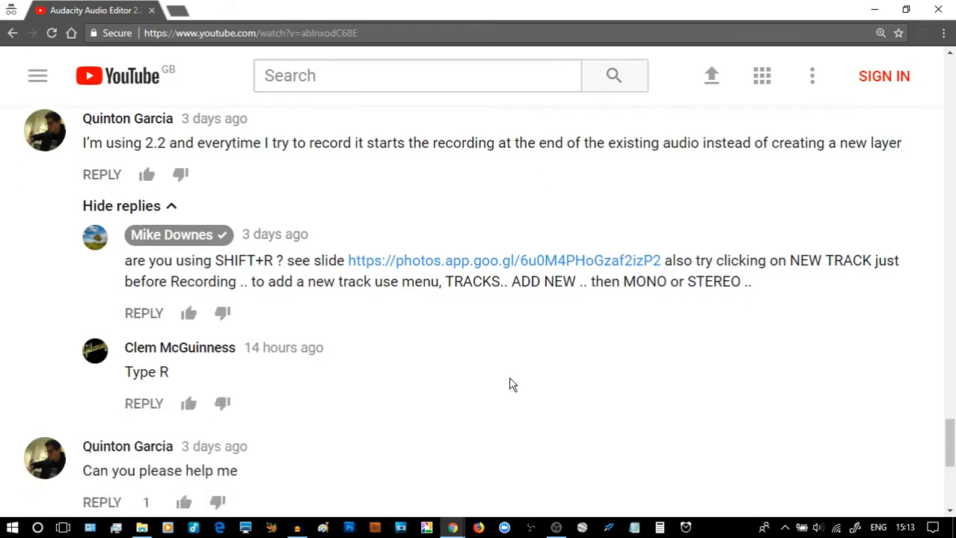
scroll(down, 3)
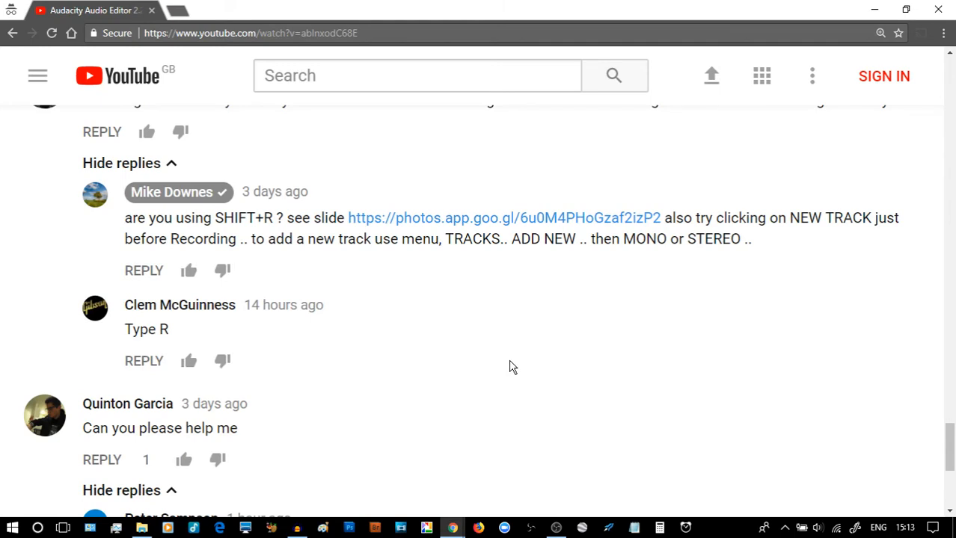
mouse_move(141, 208)
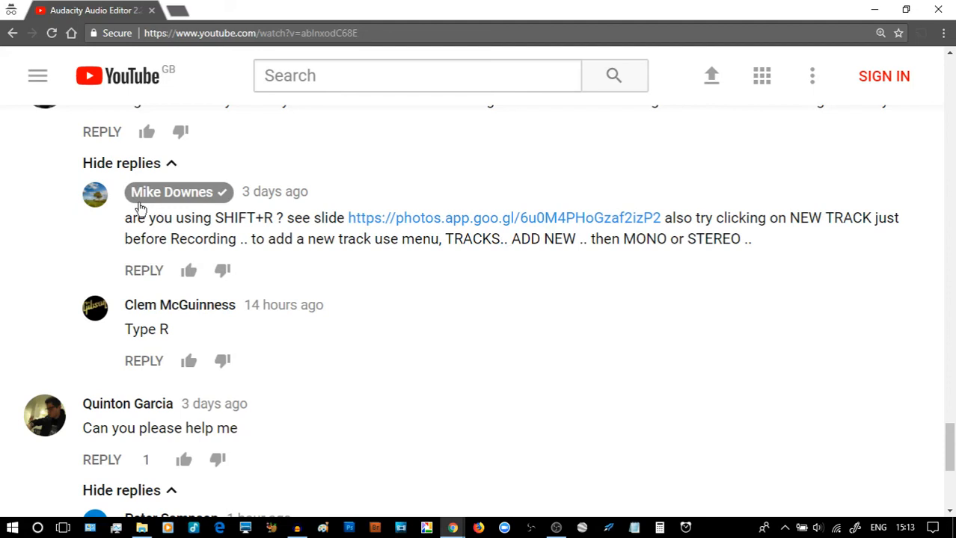
mouse_move(520, 218)
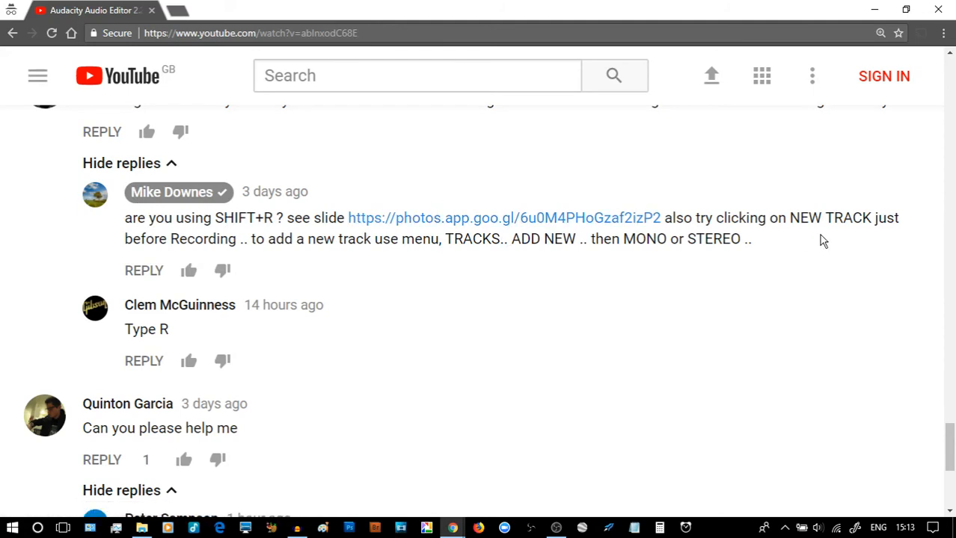
mouse_move(259, 241)
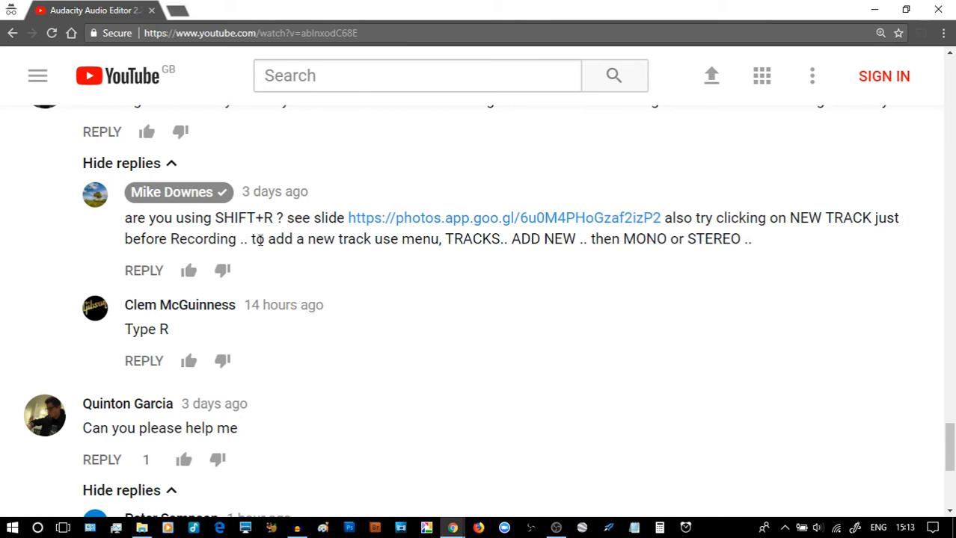
mouse_move(527, 318)
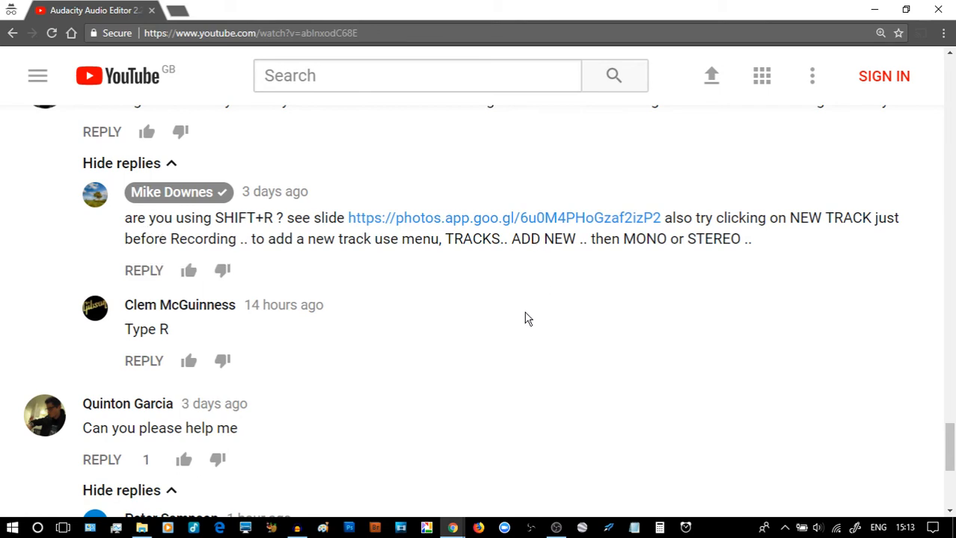
scroll(down, 3)
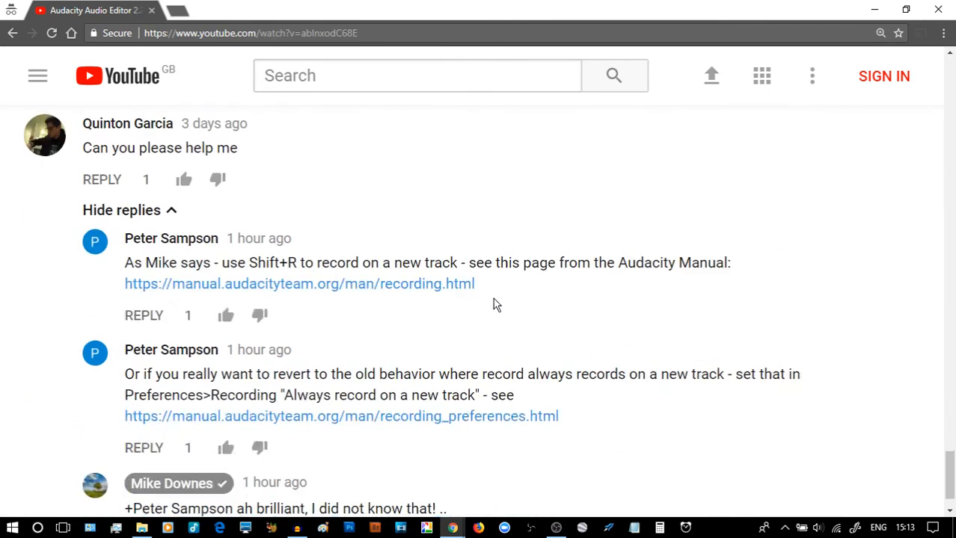
mouse_move(190, 283)
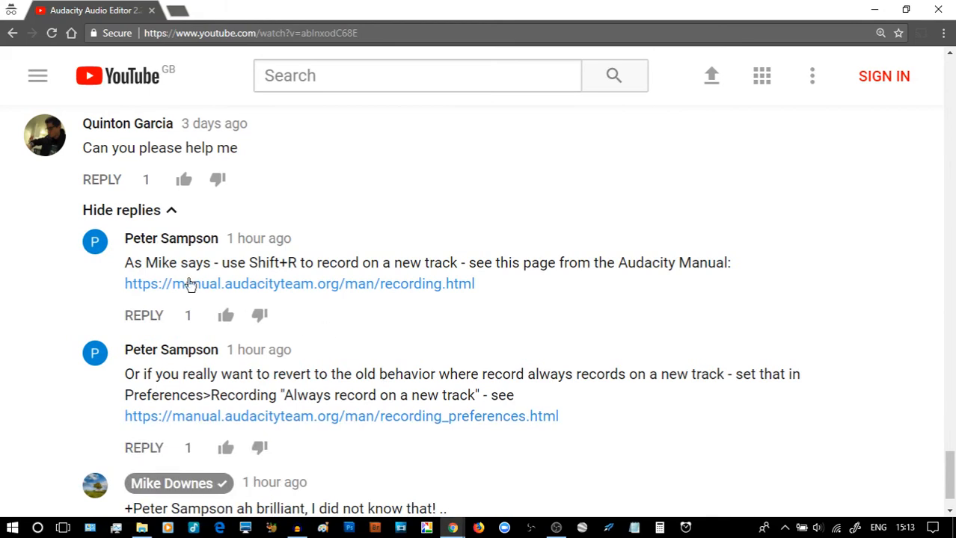
mouse_move(255, 260)
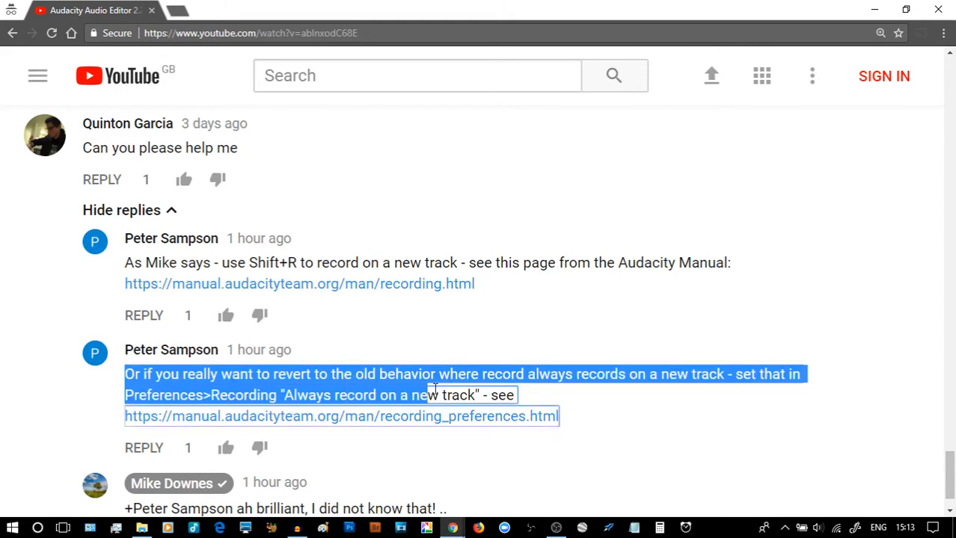
click(821, 374)
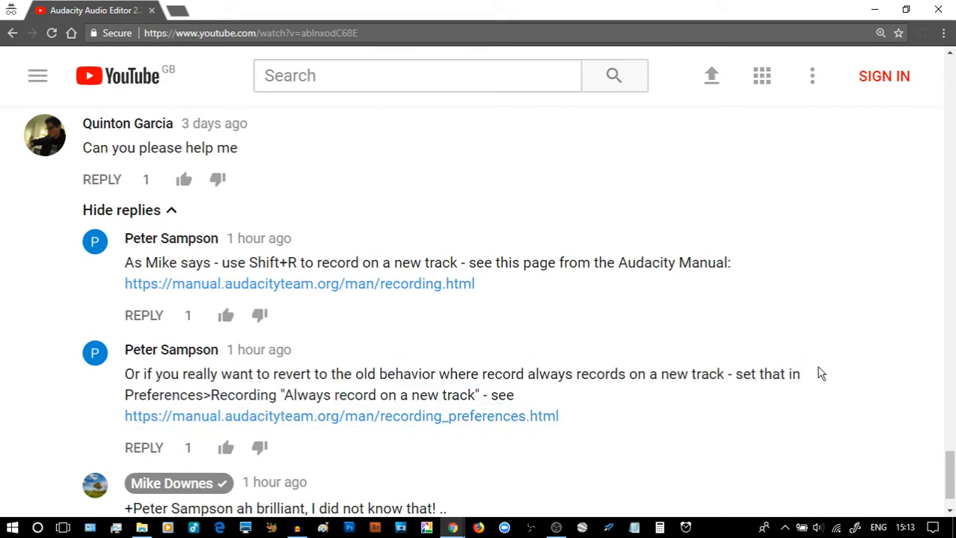
mouse_move(859, 325)
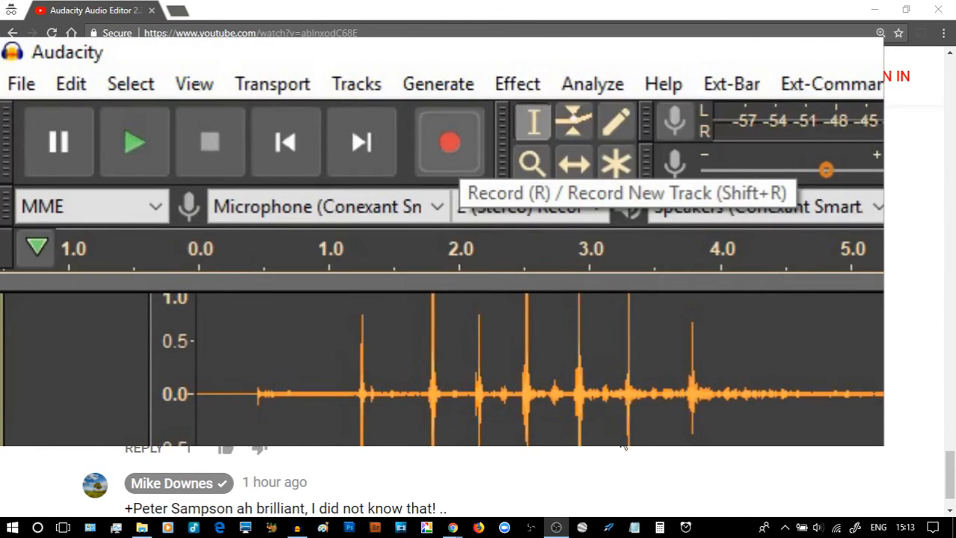
Step: Switch from the browser to the empty Audacity project window
click(297, 529)
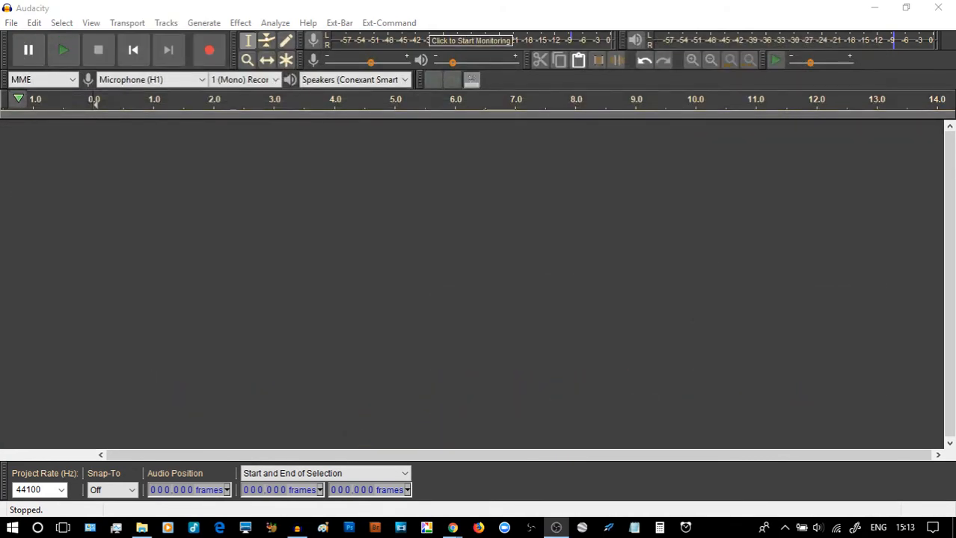
mouse_move(67, 177)
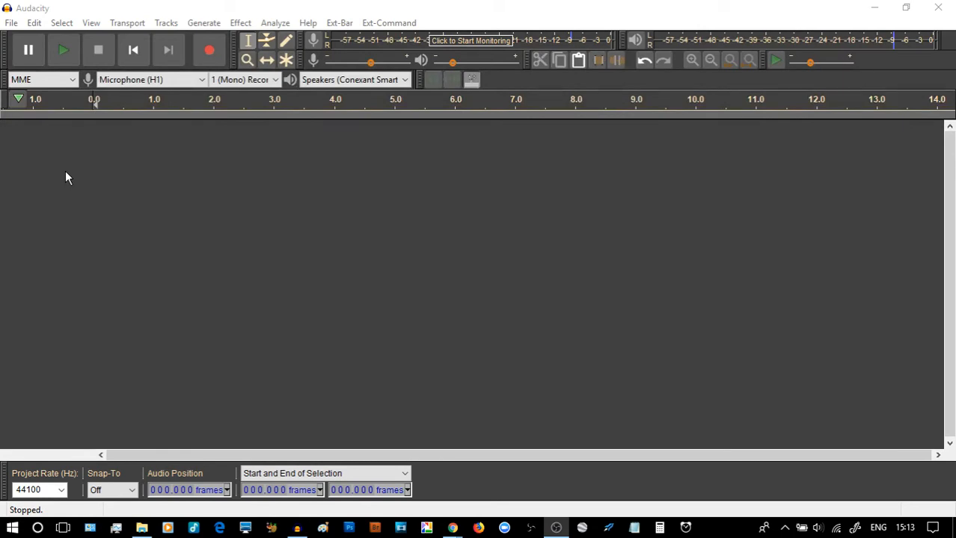
mouse_move(257, 247)
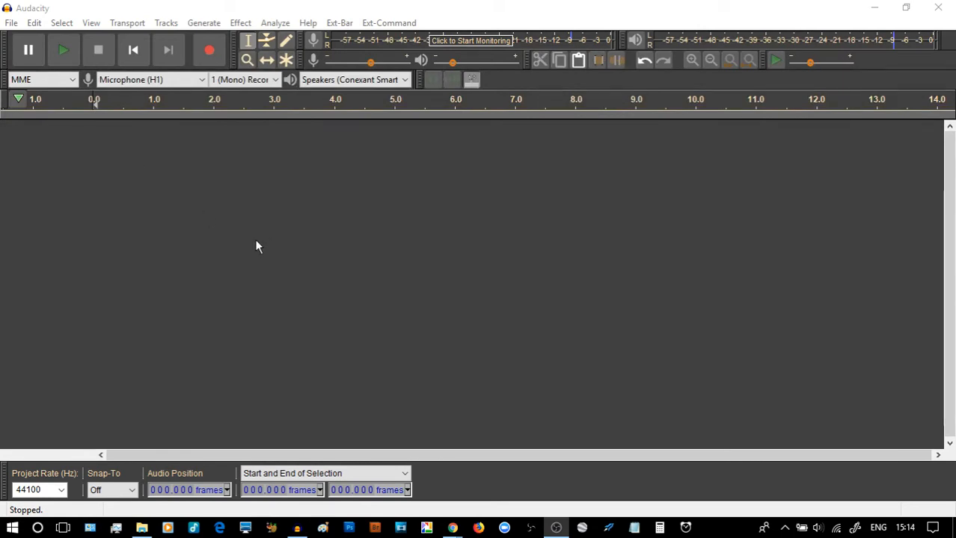
mouse_move(201, 188)
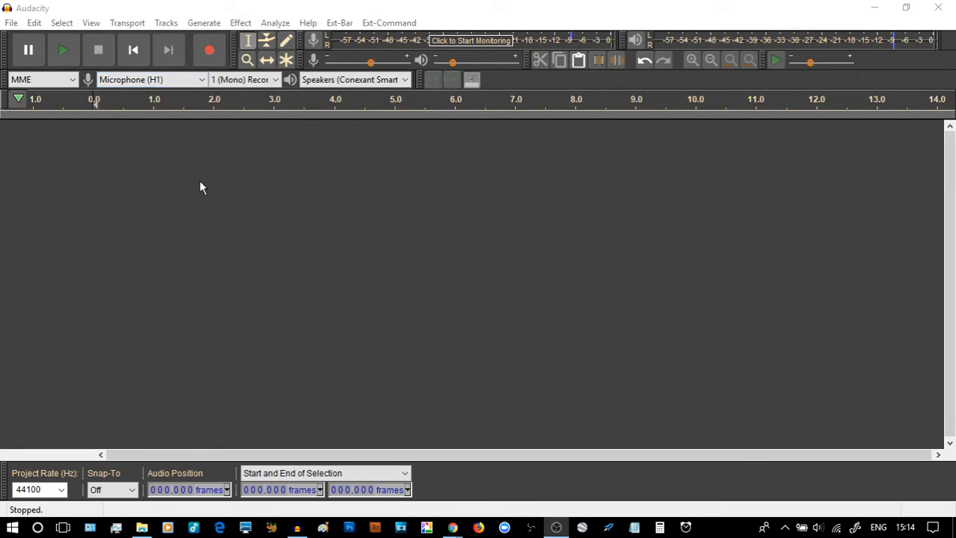
mouse_move(209, 50)
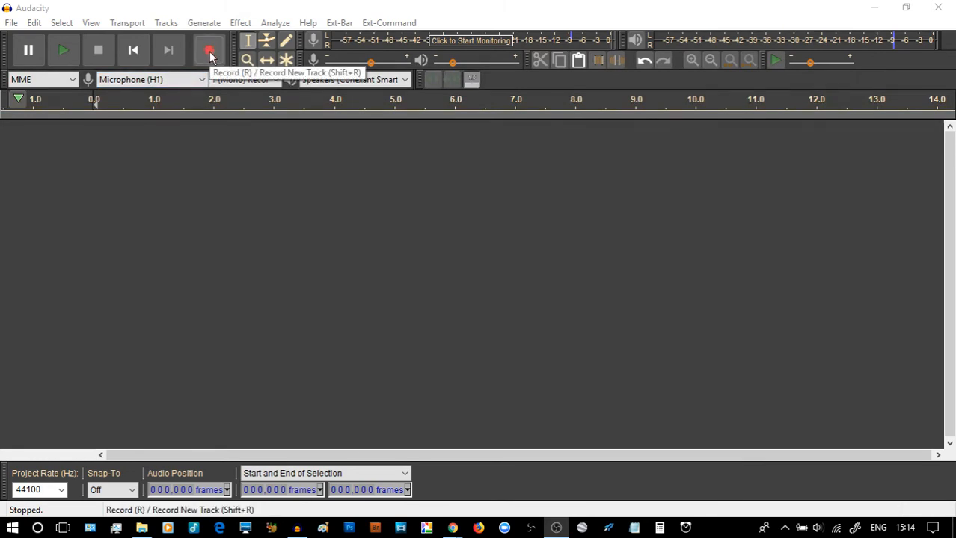
Step: Record about three seconds of microphone audio, then play it back and stop
click(210, 50)
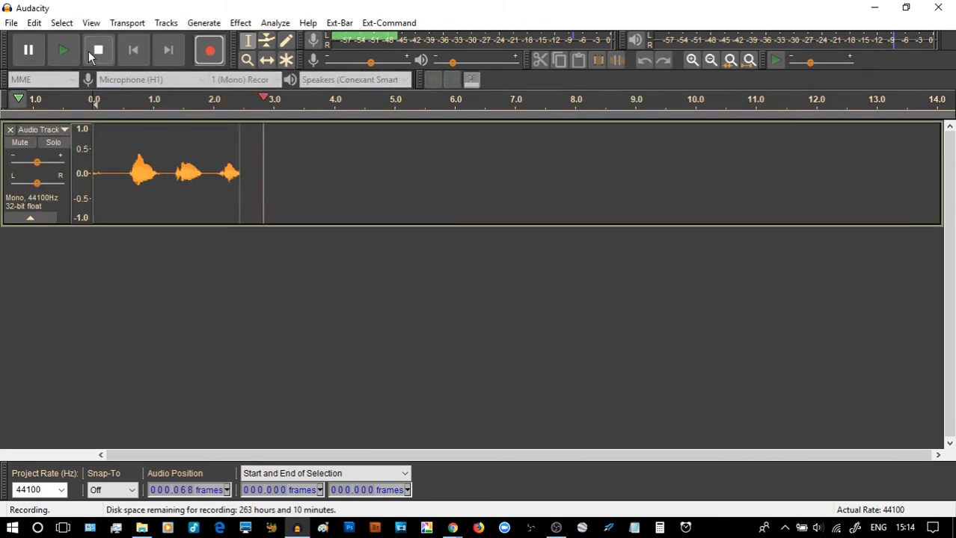
click(98, 50)
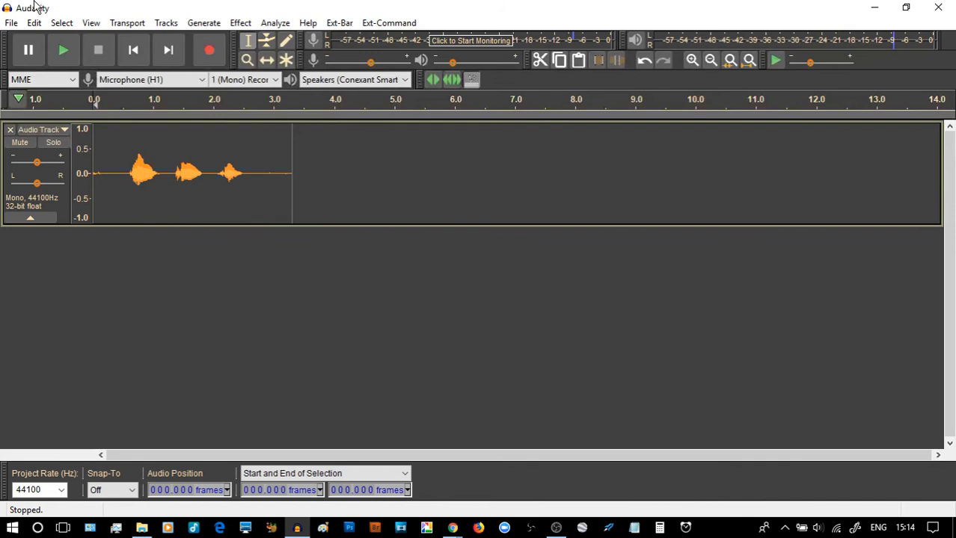
click(64, 50)
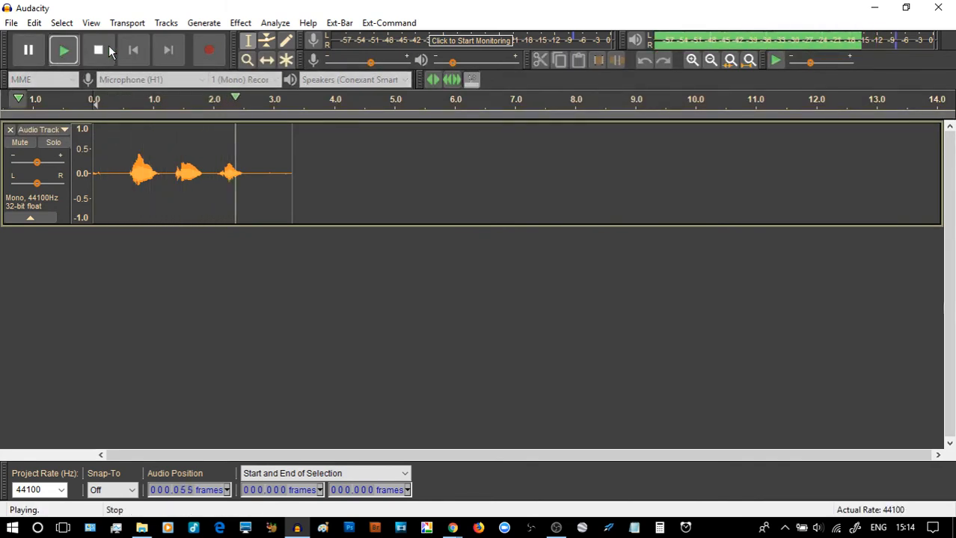
click(98, 49)
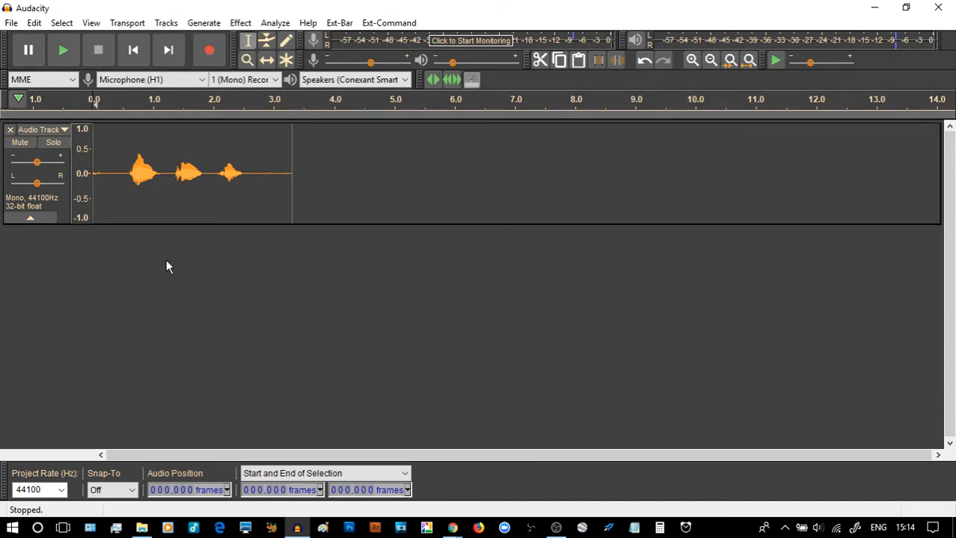
mouse_move(210, 50)
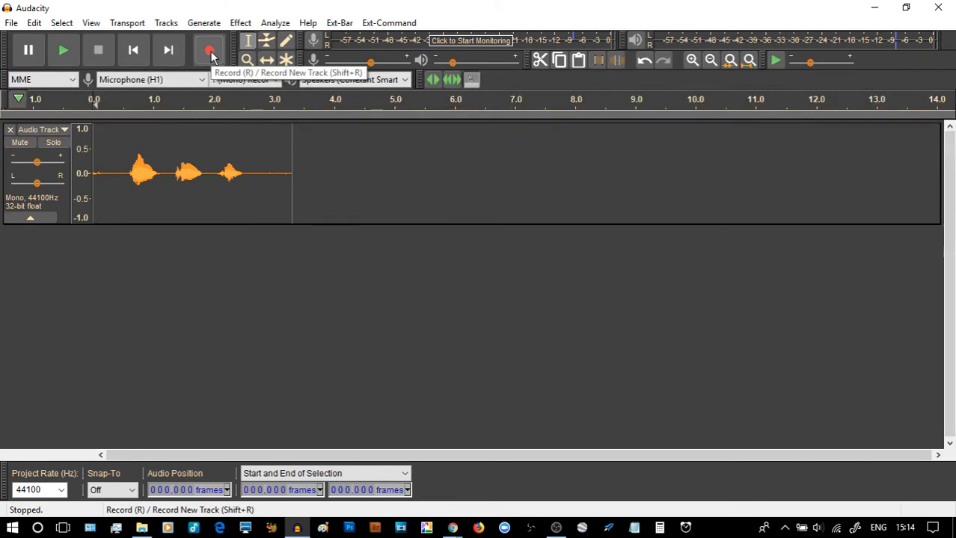
Step: Record a second take appended to the same track, then play and stop
click(209, 49)
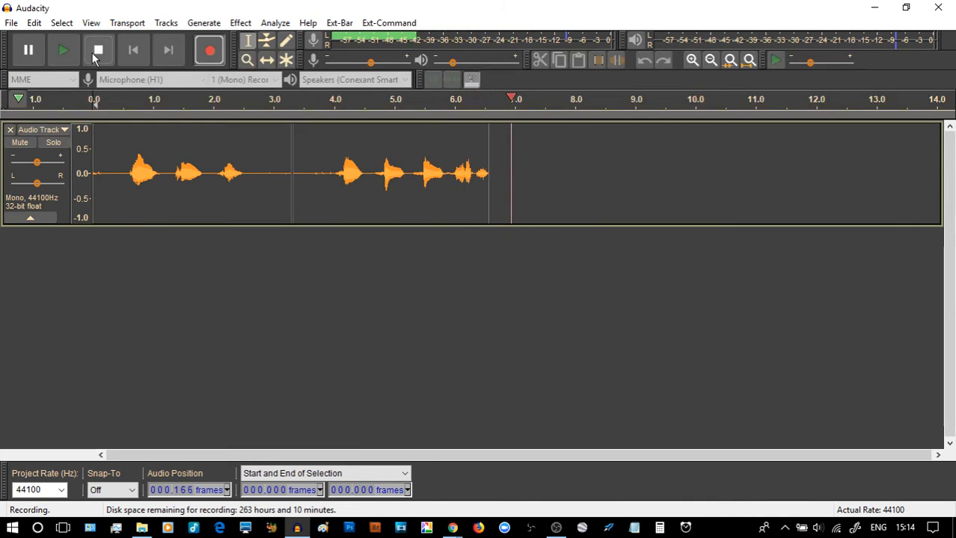
click(98, 50)
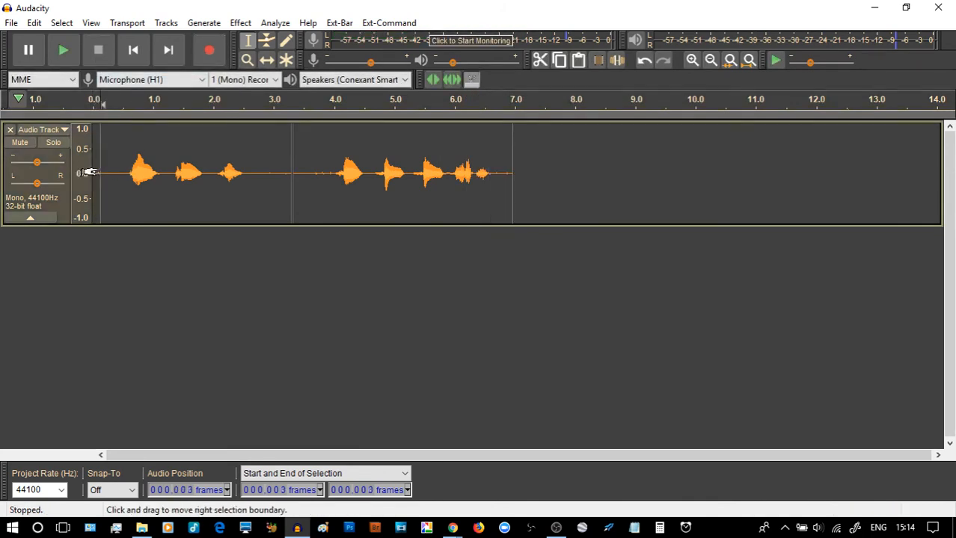
click(63, 49)
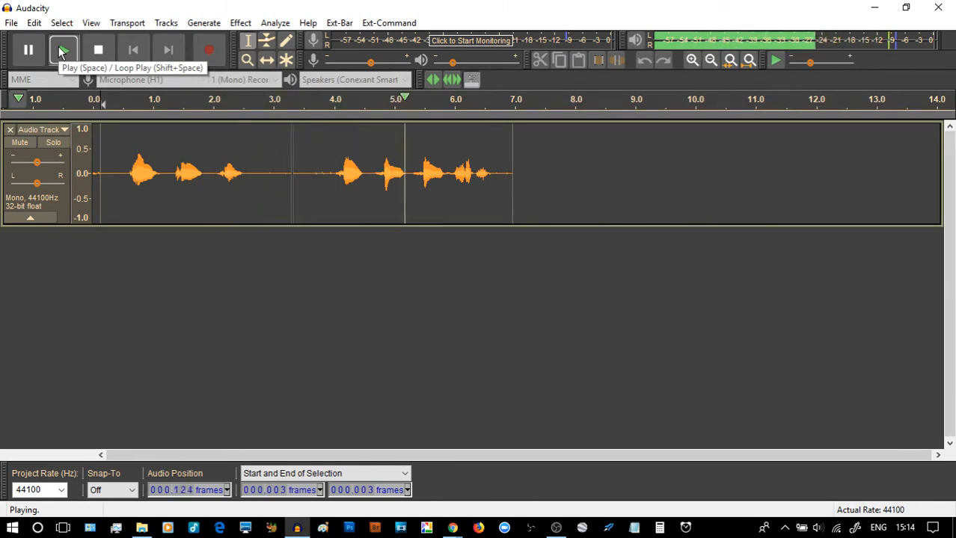
click(98, 50)
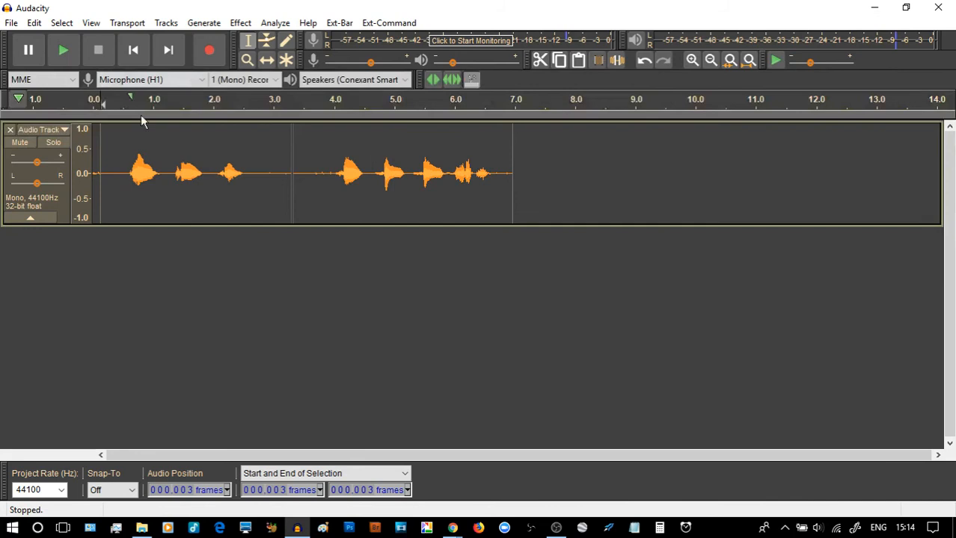
mouse_move(366, 179)
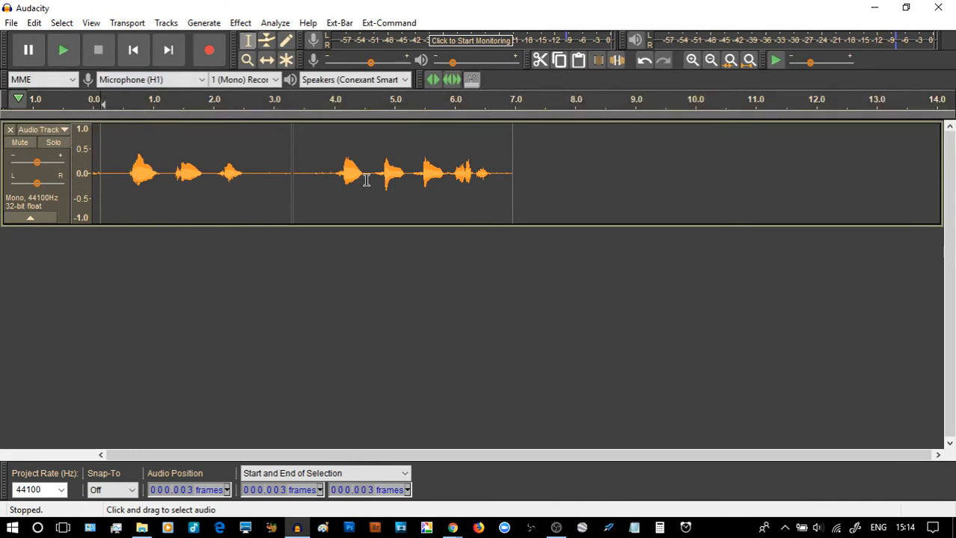
mouse_move(209, 49)
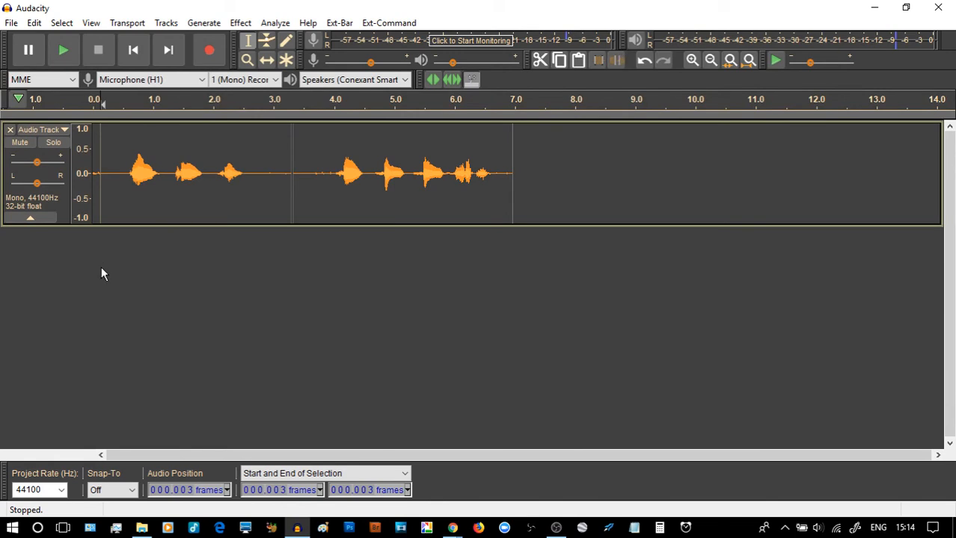
mouse_move(106, 269)
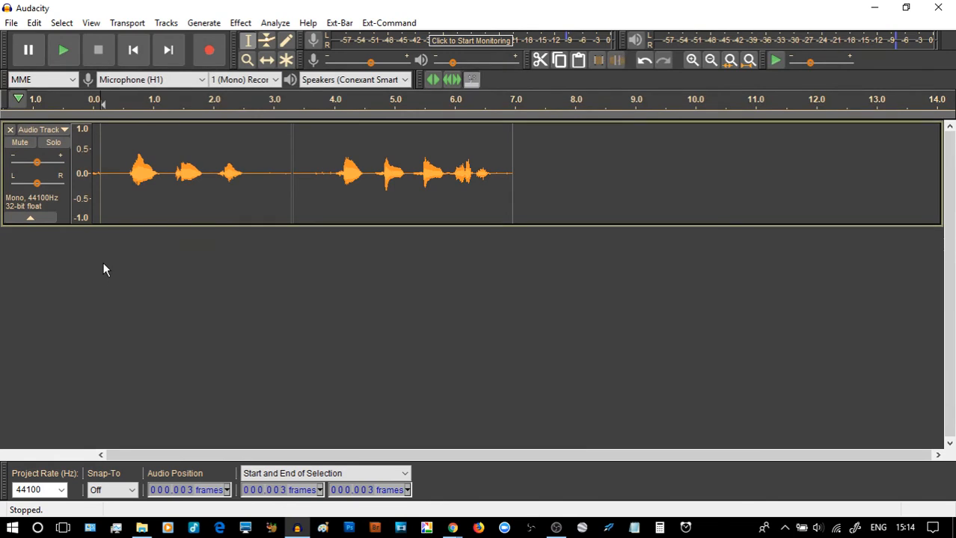
Step: Record a roughly six-second take onto a new second track below the first
click(63, 49)
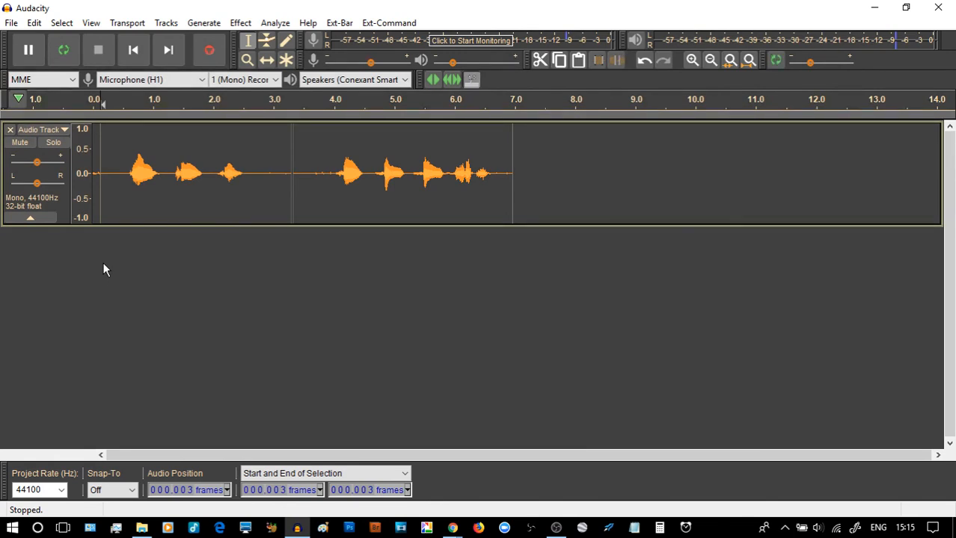
click(210, 49)
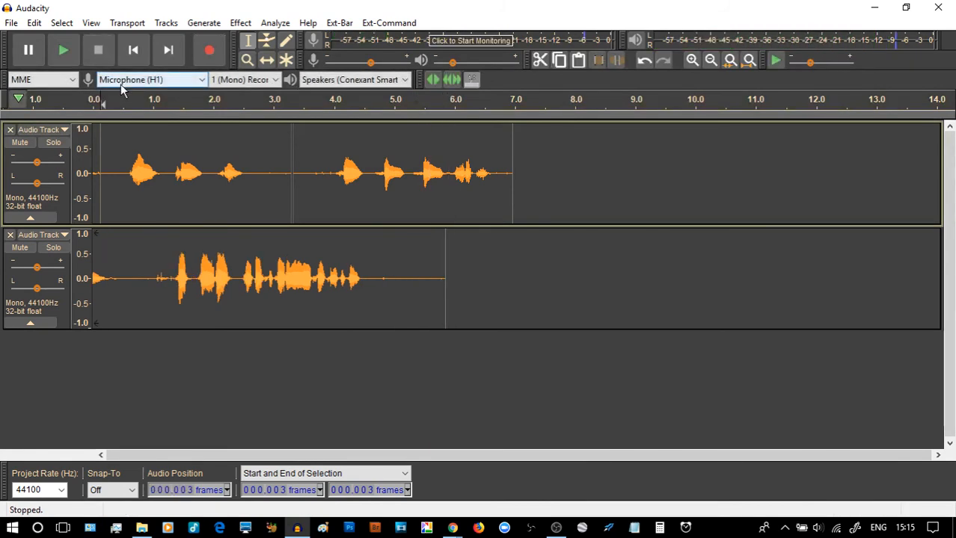
mouse_move(127, 255)
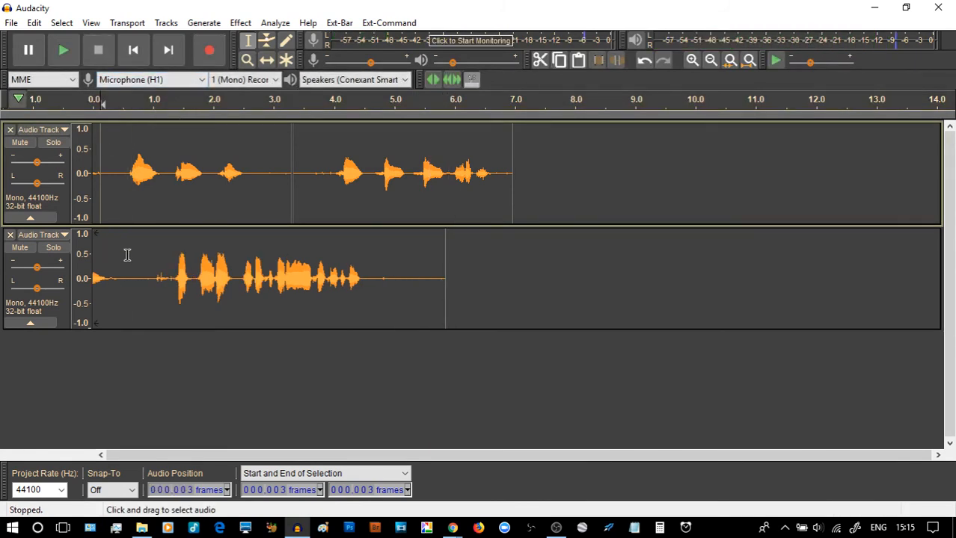
mouse_move(167, 287)
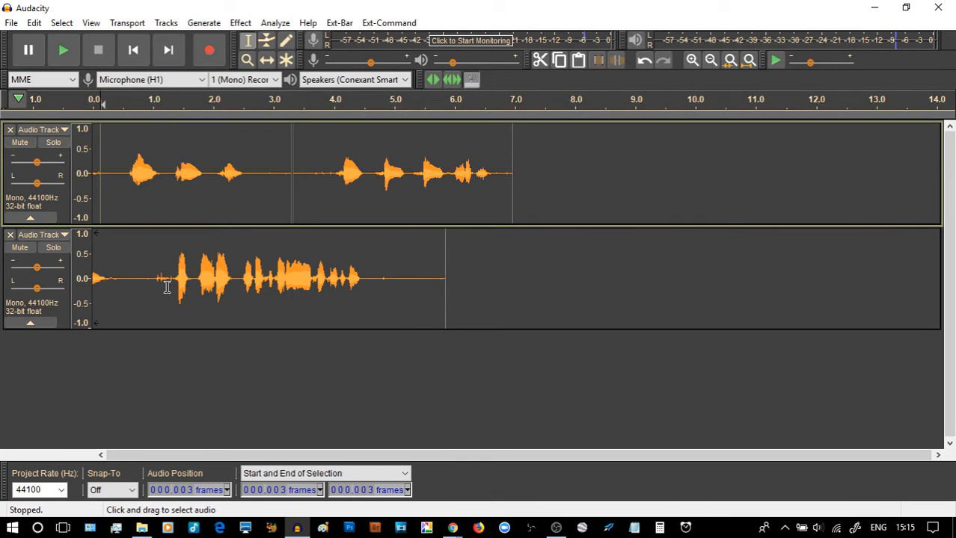
mouse_move(108, 274)
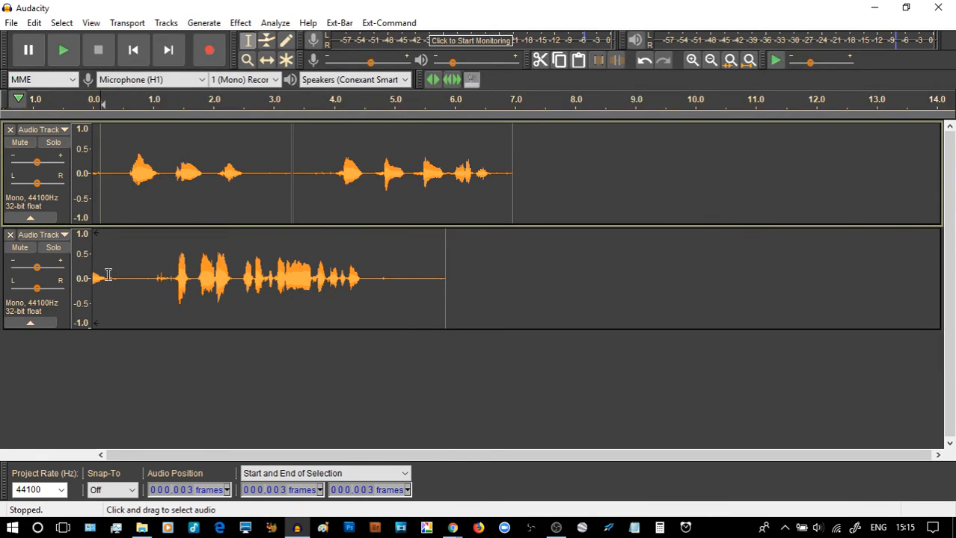
mouse_move(20, 142)
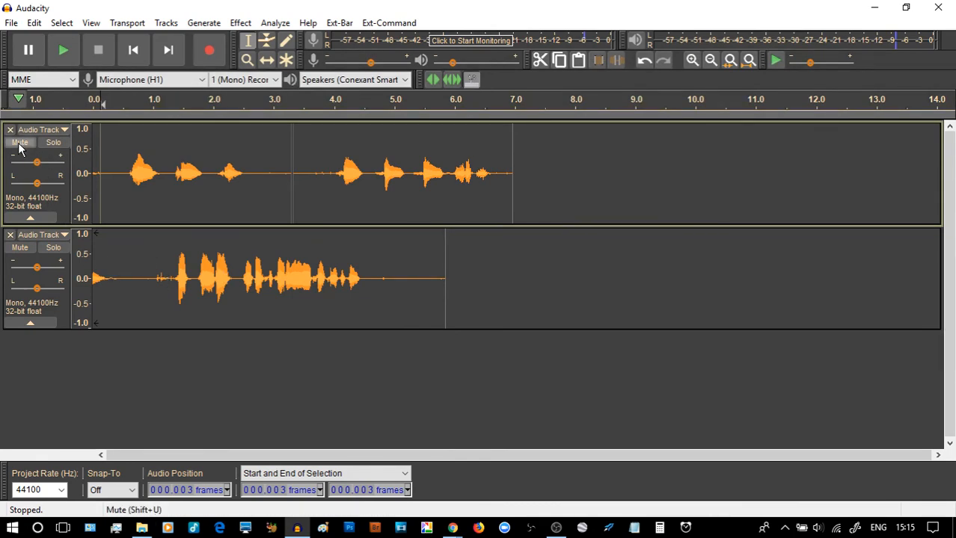
Step: Mute the first track and play back only the second recording, then stop
click(20, 142)
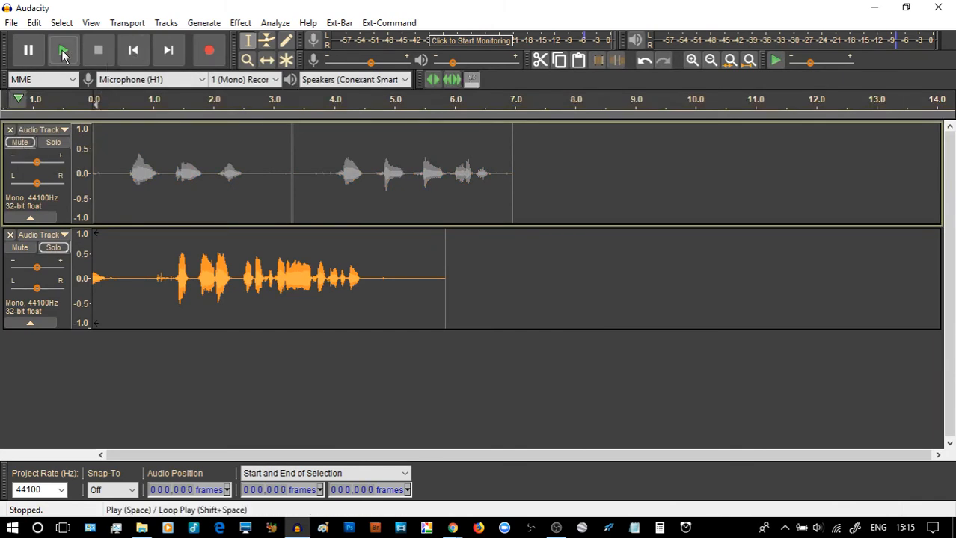
click(63, 49)
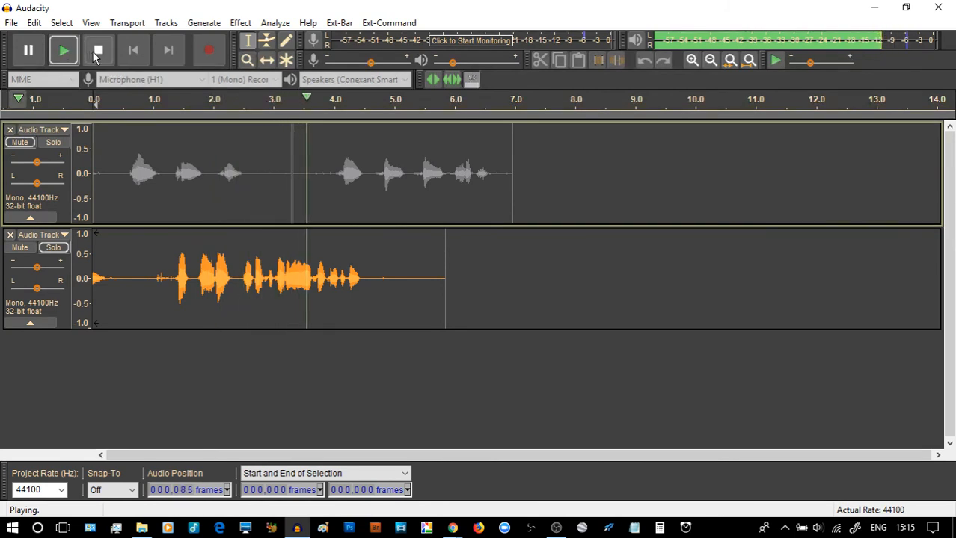
click(98, 50)
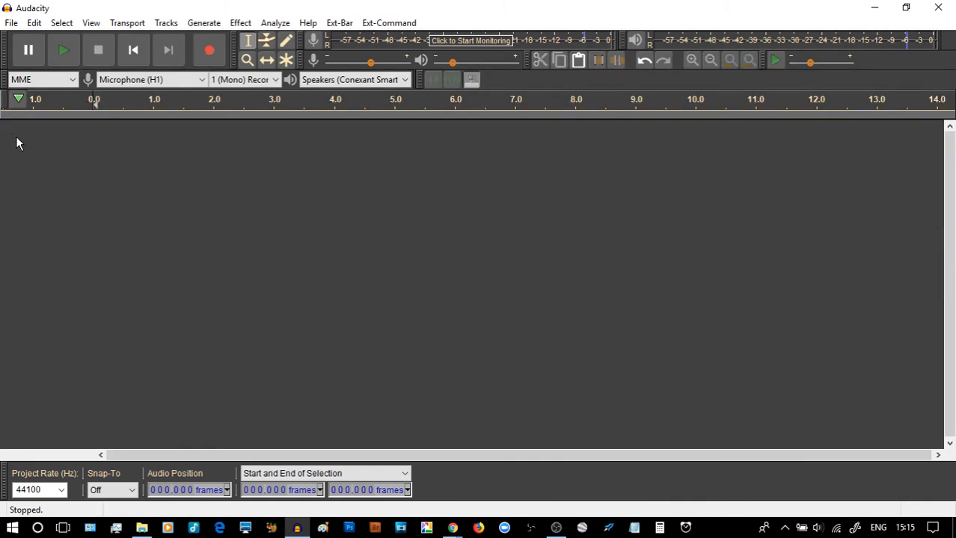
mouse_move(209, 49)
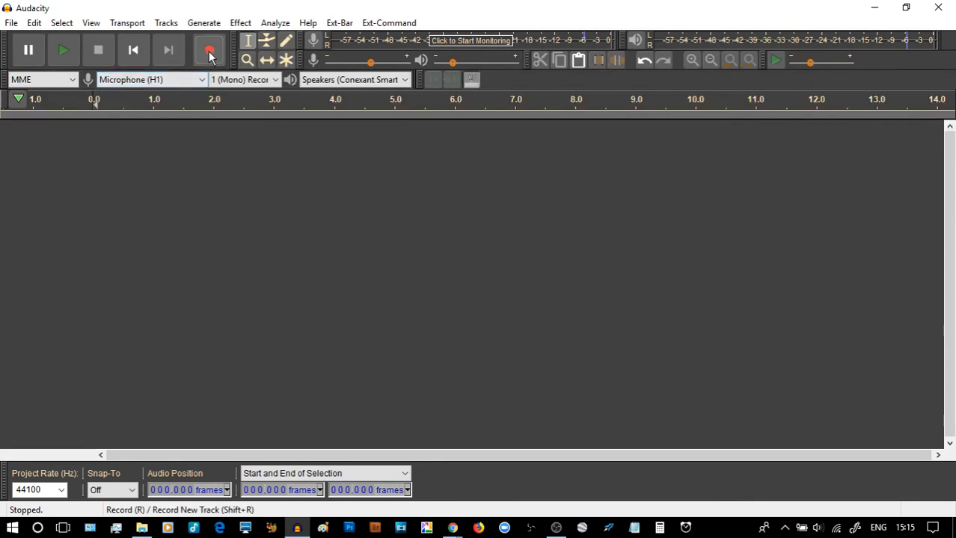
Step: Record about four seconds into the empty project, then play it from 1.0 s
click(209, 50)
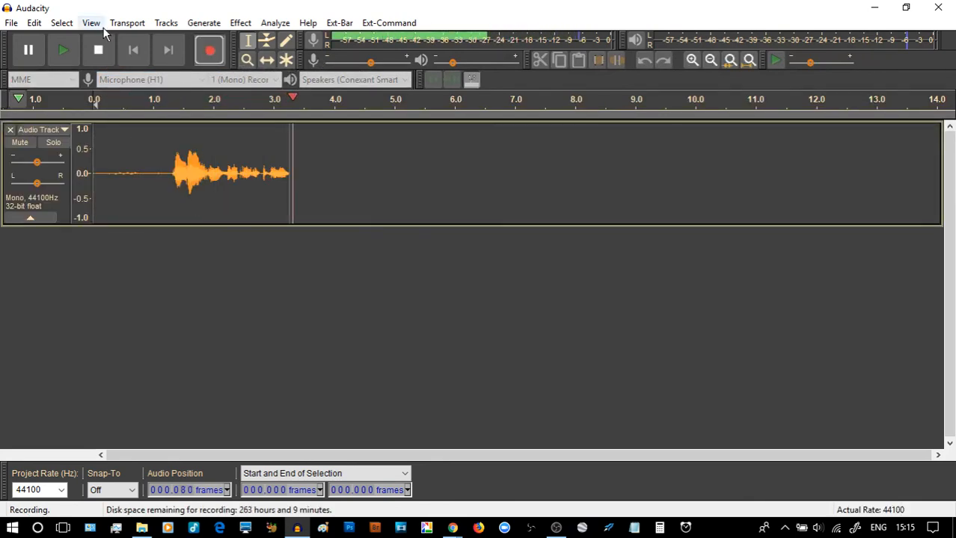
click(98, 50)
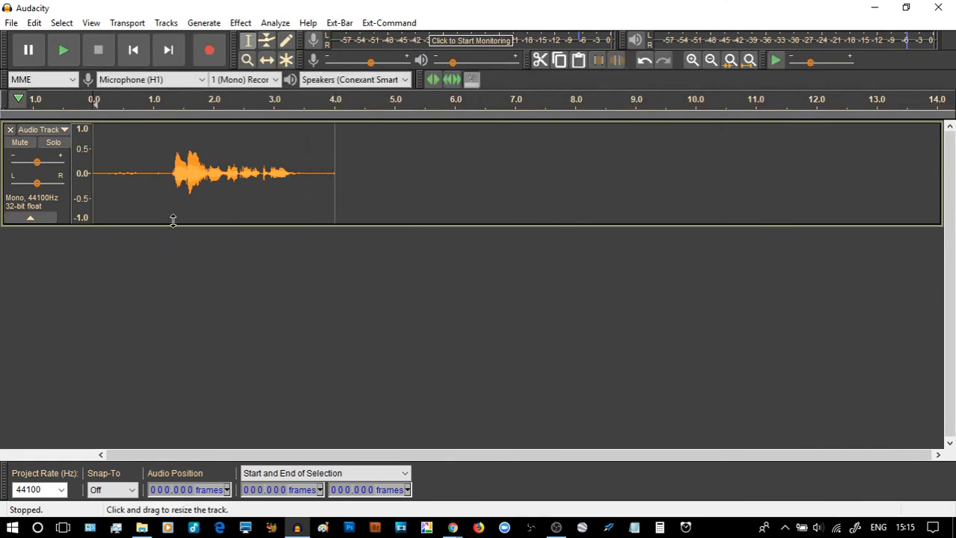
click(148, 174)
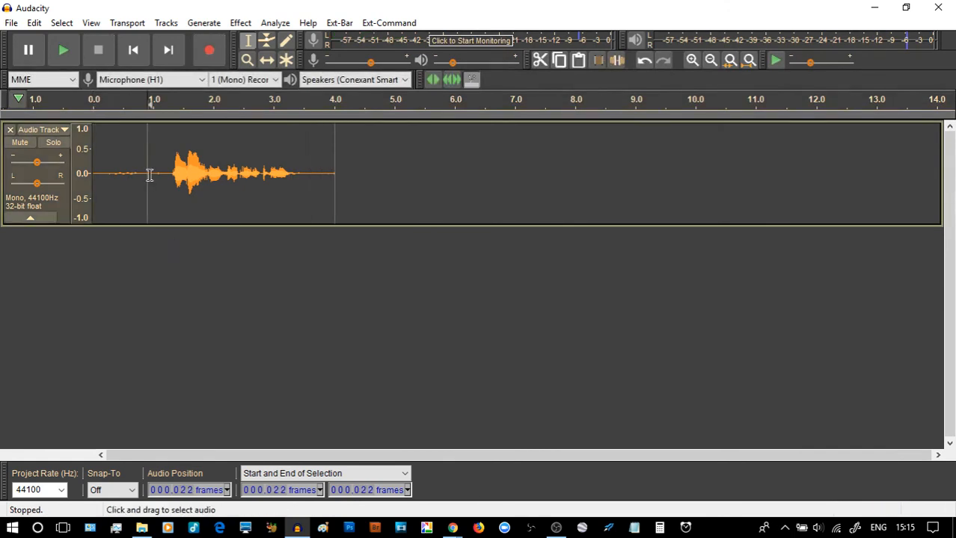
click(64, 49)
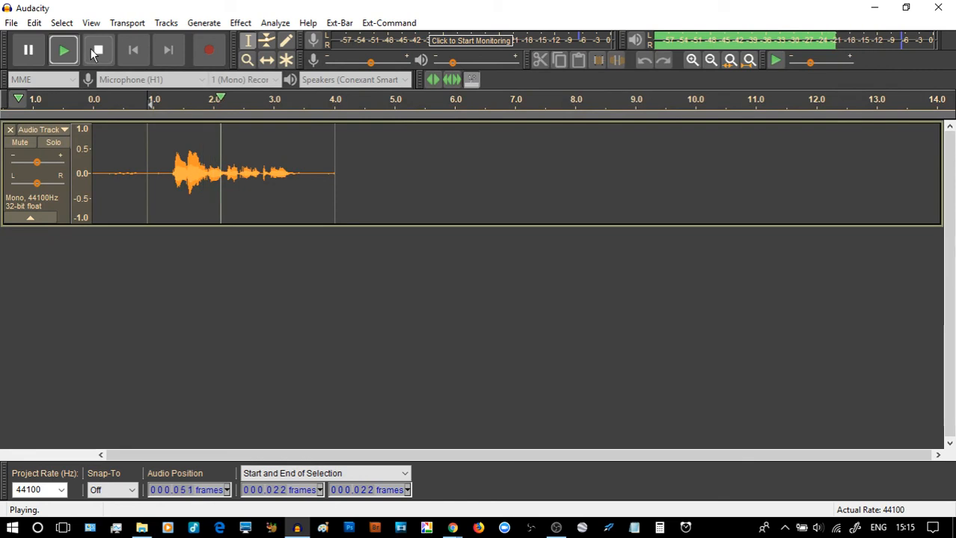
click(98, 49)
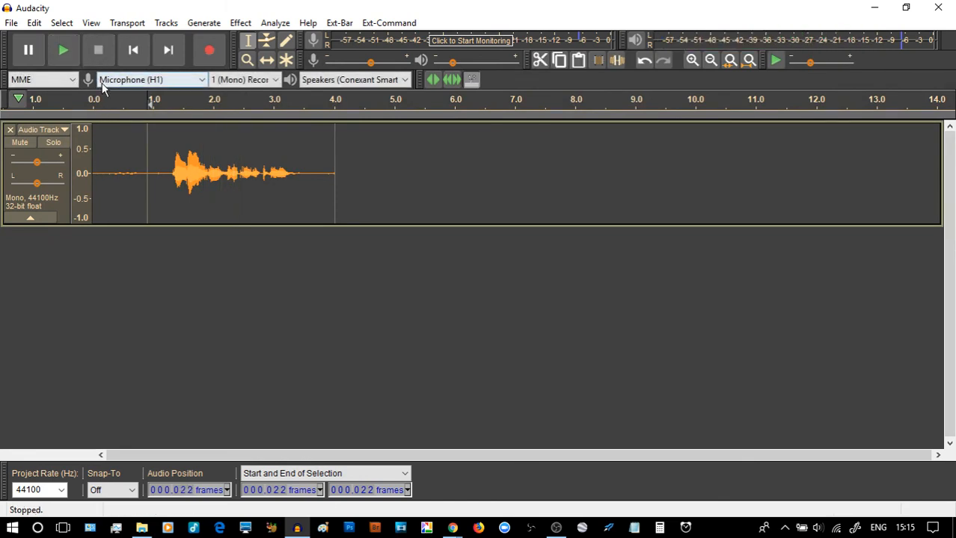
Step: Enable 'Always record on a new track' in Recording preferences and confirm with OK
click(34, 23)
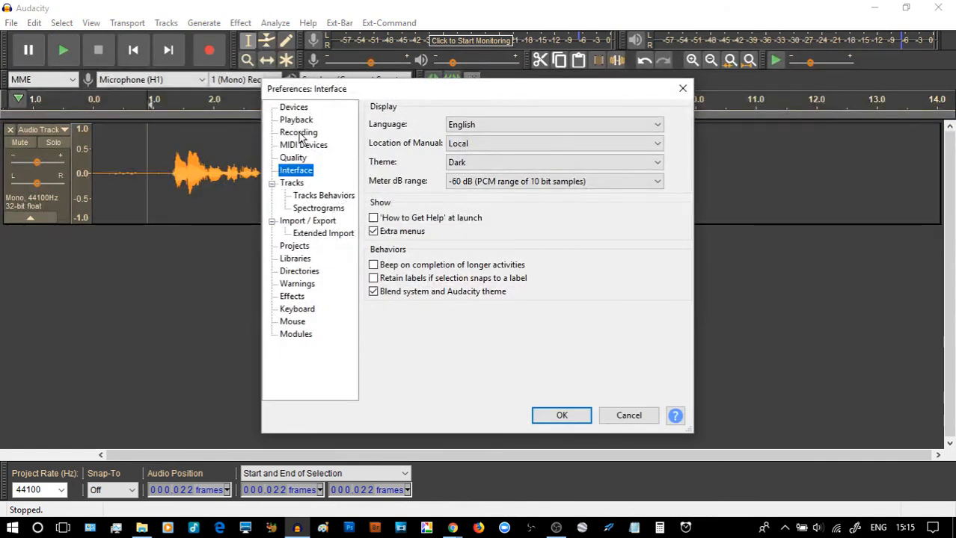
click(298, 132)
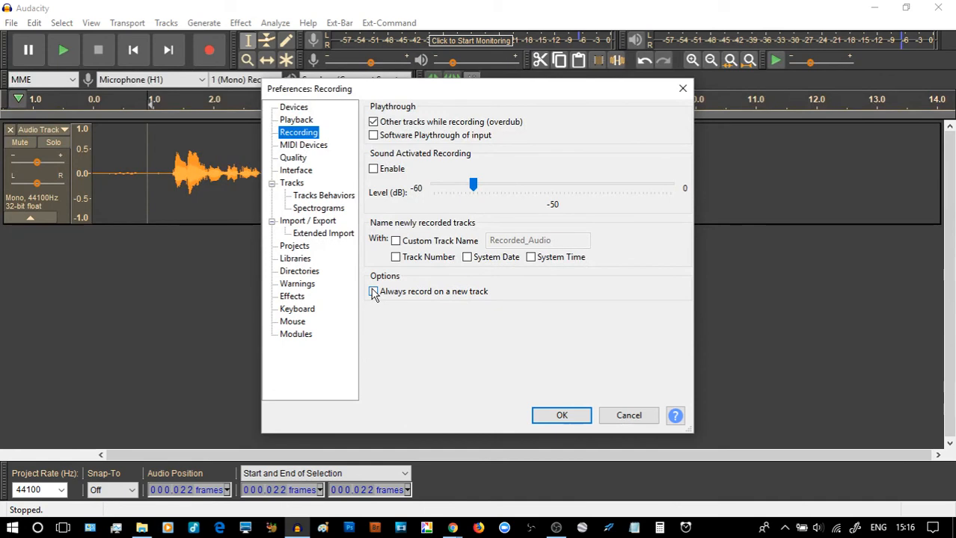
click(372, 291)
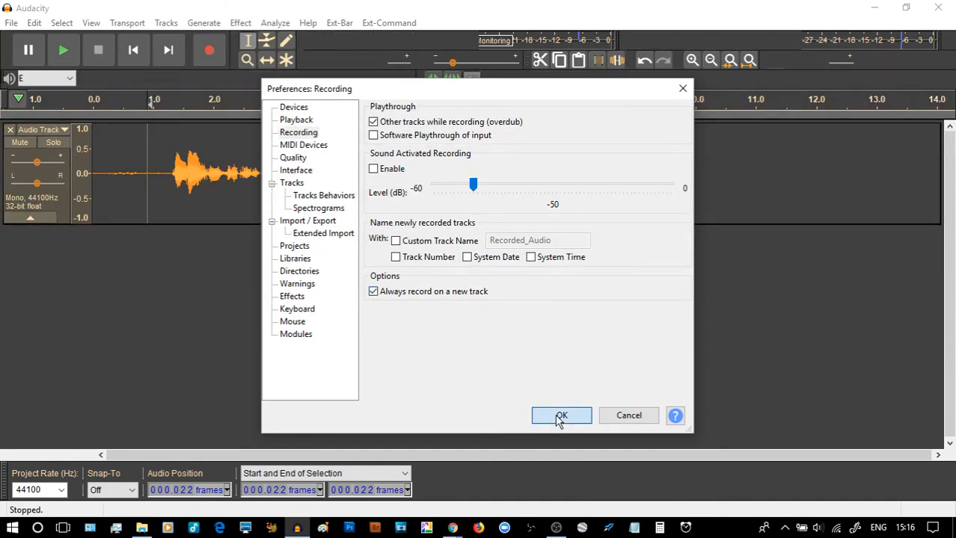
click(560, 416)
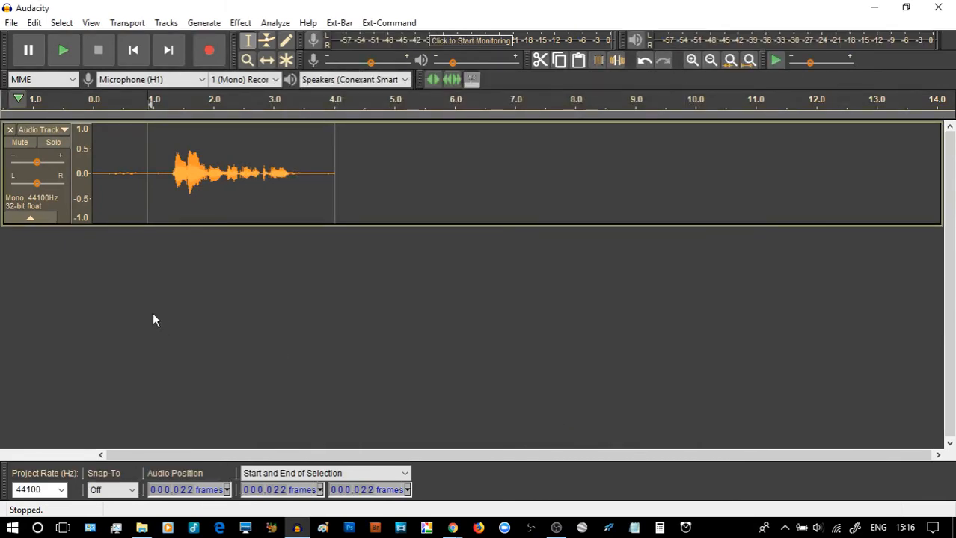
mouse_move(188, 6)
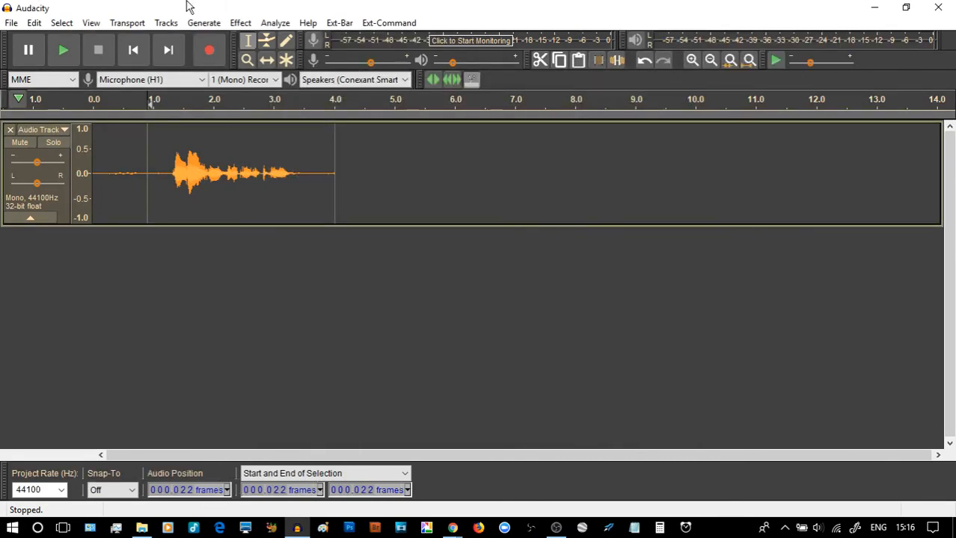
mouse_move(210, 50)
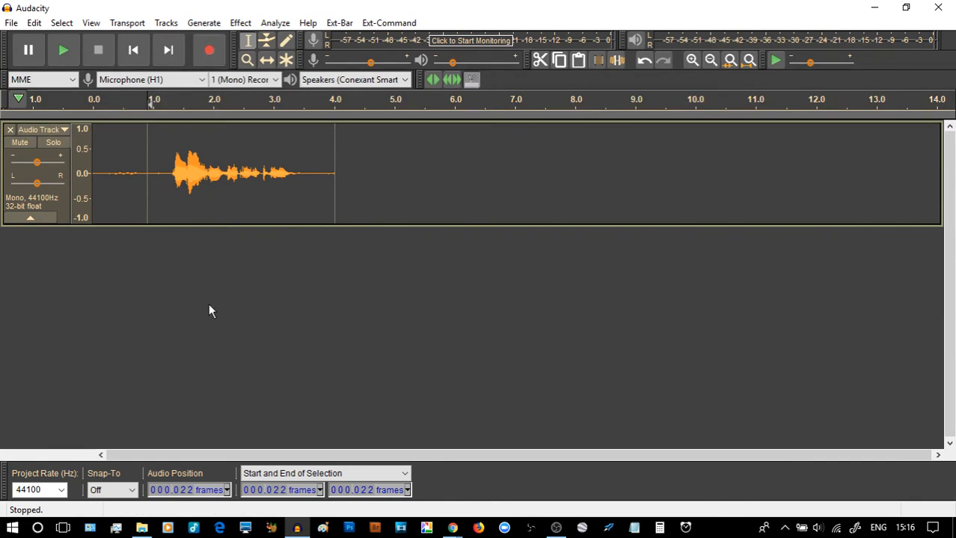
mouse_move(209, 50)
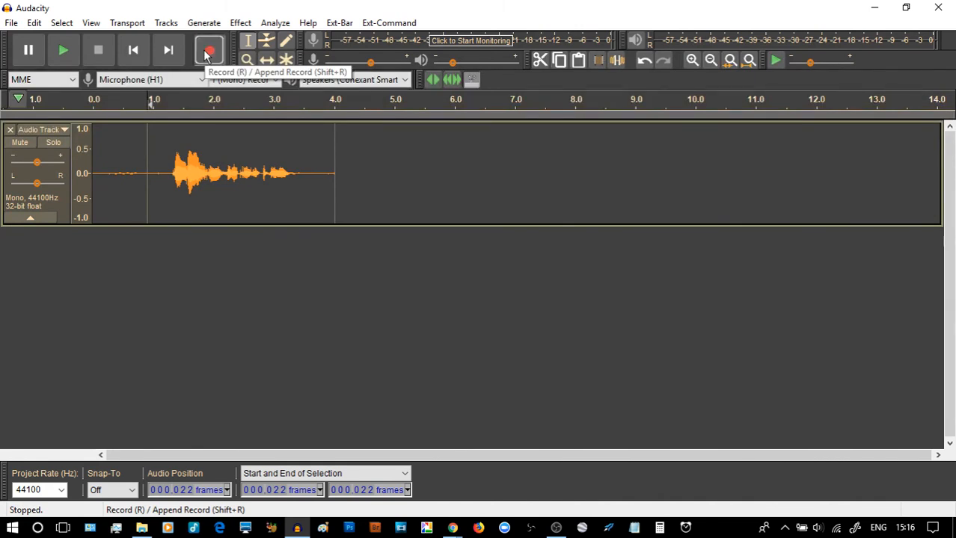
Step: Record about three seconds of audio onto a separate second track
click(209, 50)
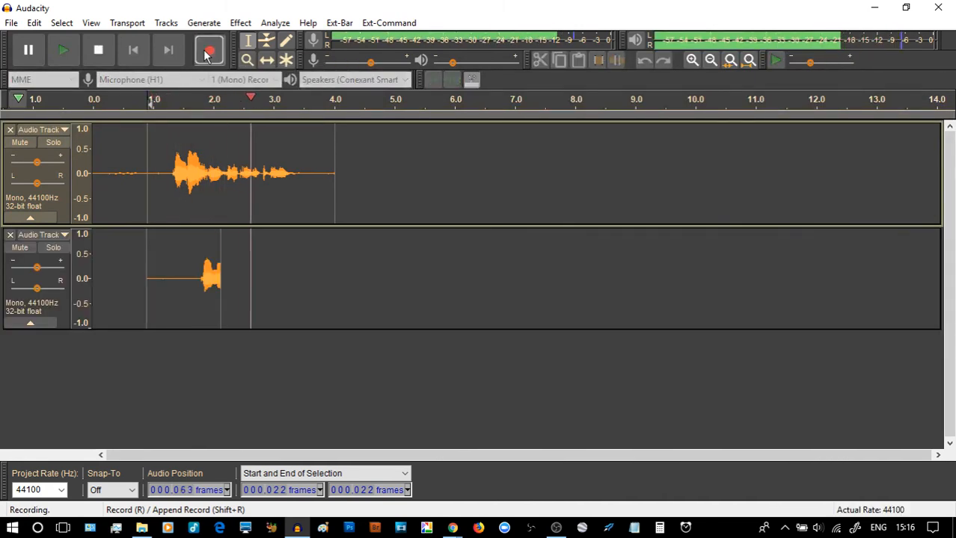
click(98, 49)
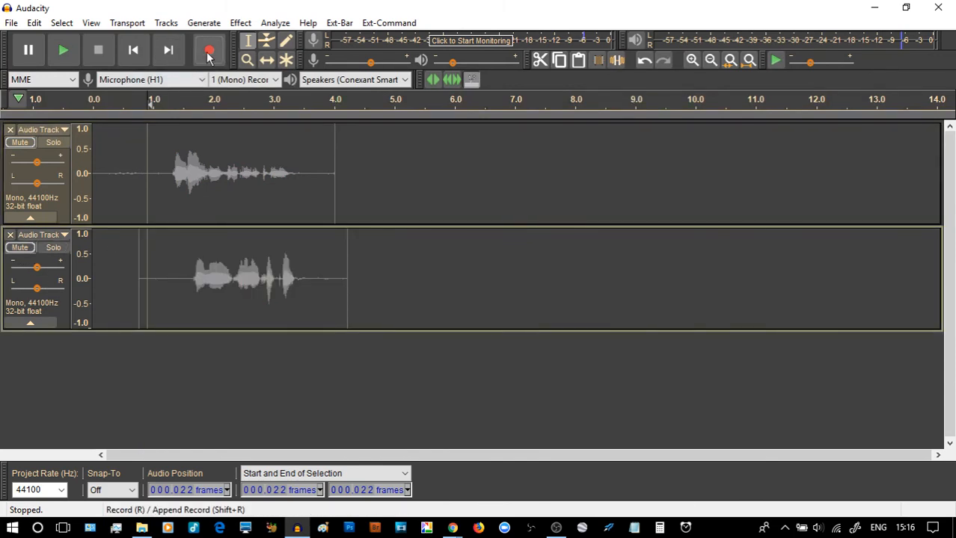
Step: Record a roughly three-second clip onto a new third track, then stop
click(208, 50)
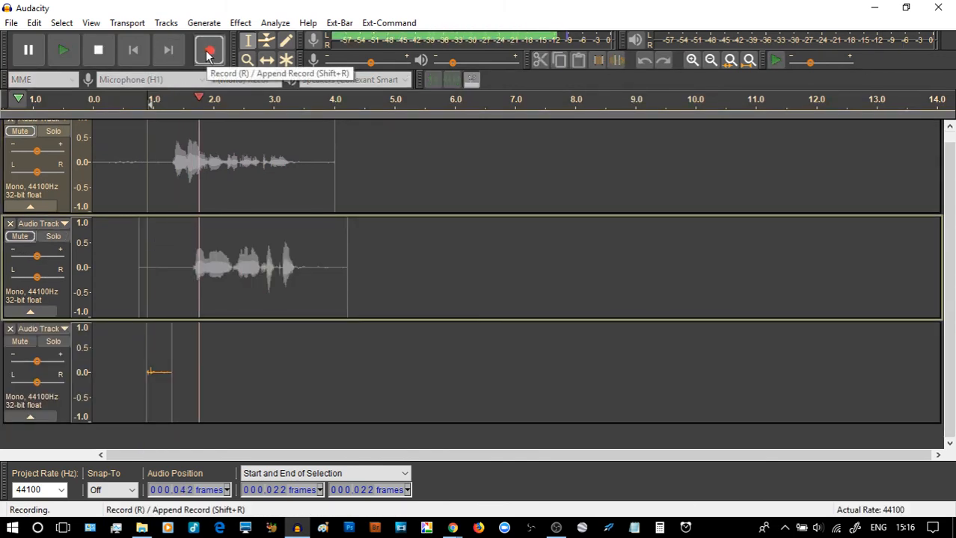
click(209, 49)
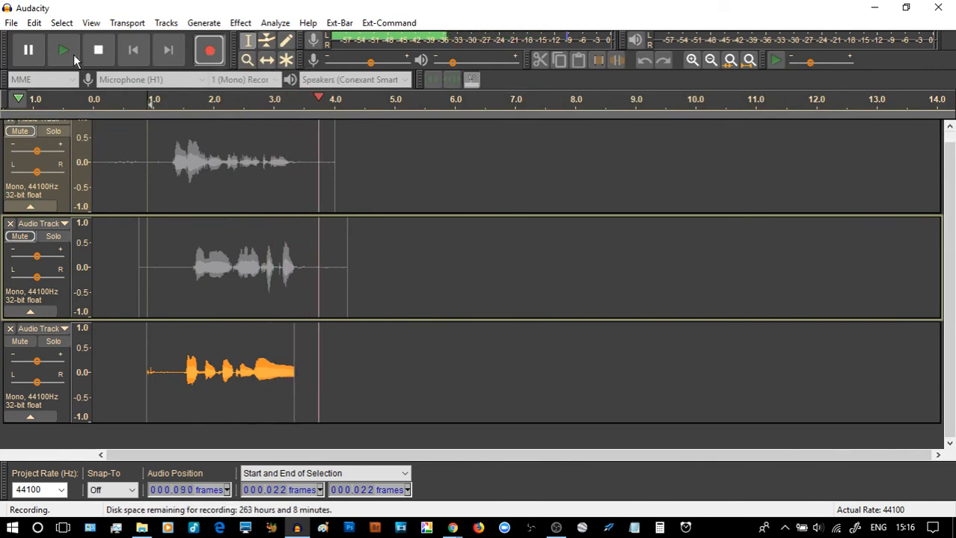
click(98, 50)
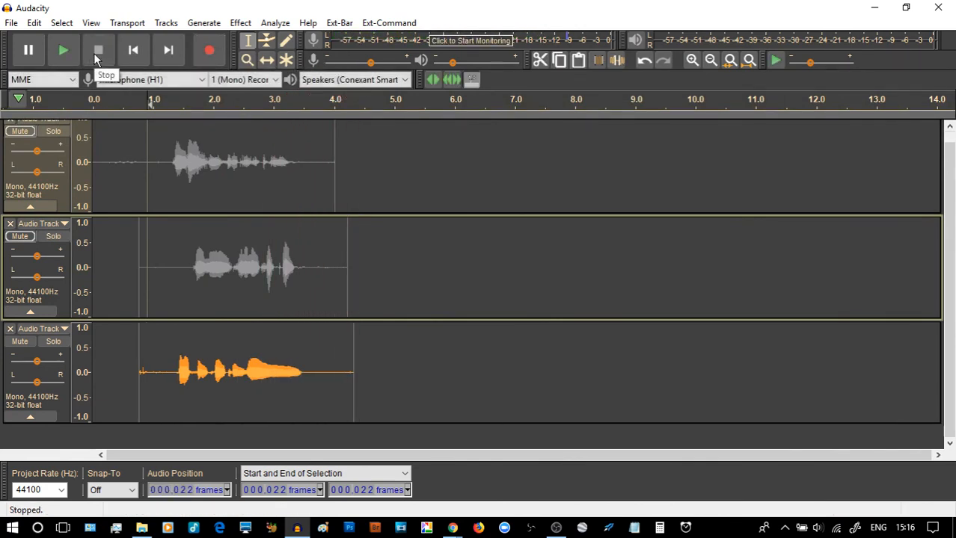